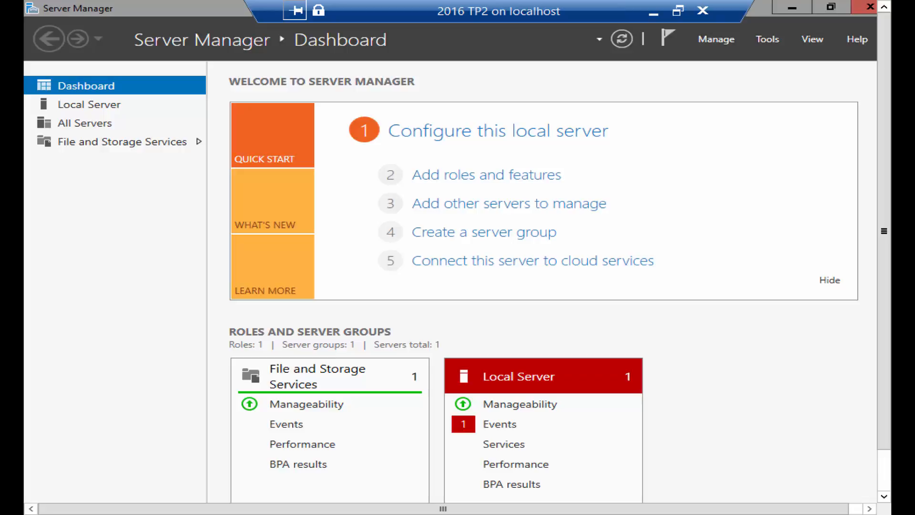
mouse_move(840, 15)
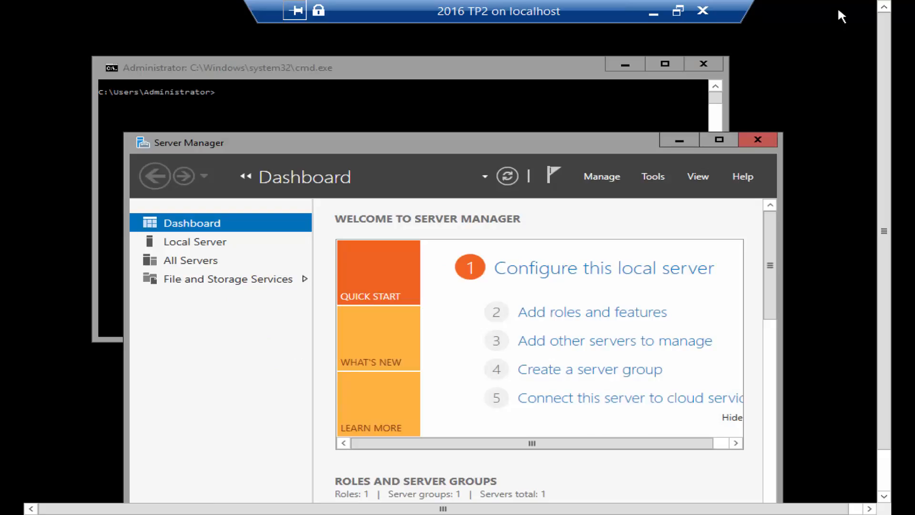
mouse_move(226, 102)
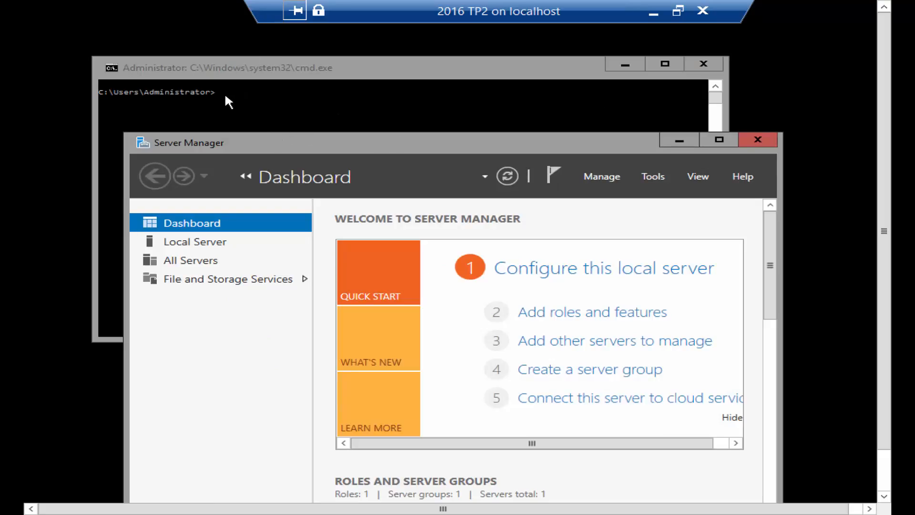
mouse_move(777, 197)
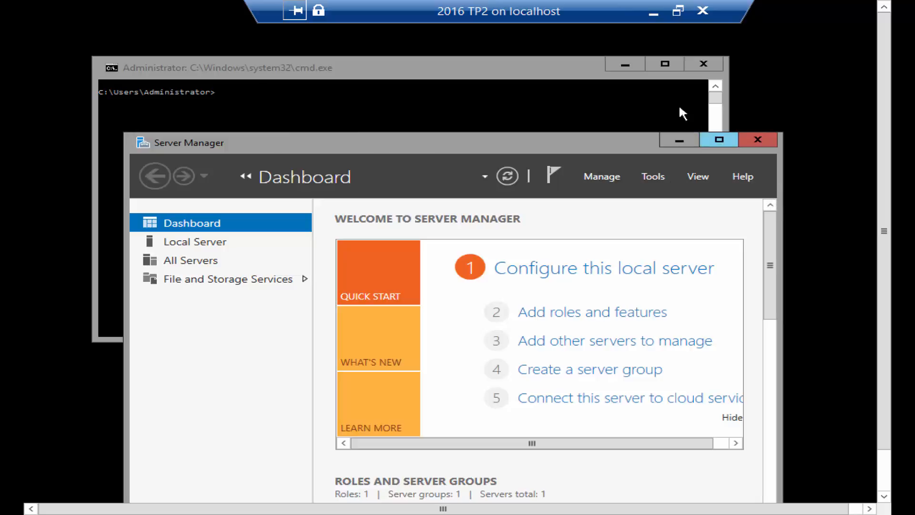
- Maximize Server Manager and open Add Roles and Features with role-based installation on the local server
click(718, 139)
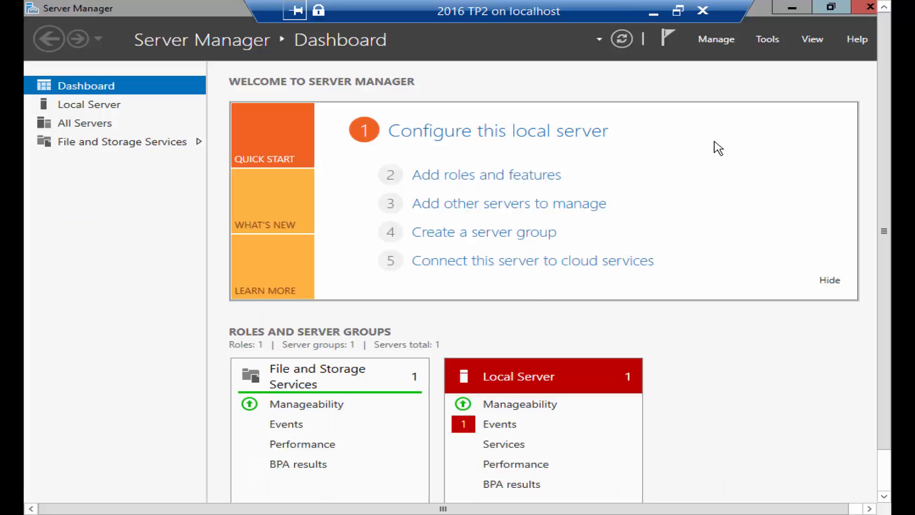
mouse_move(804, 118)
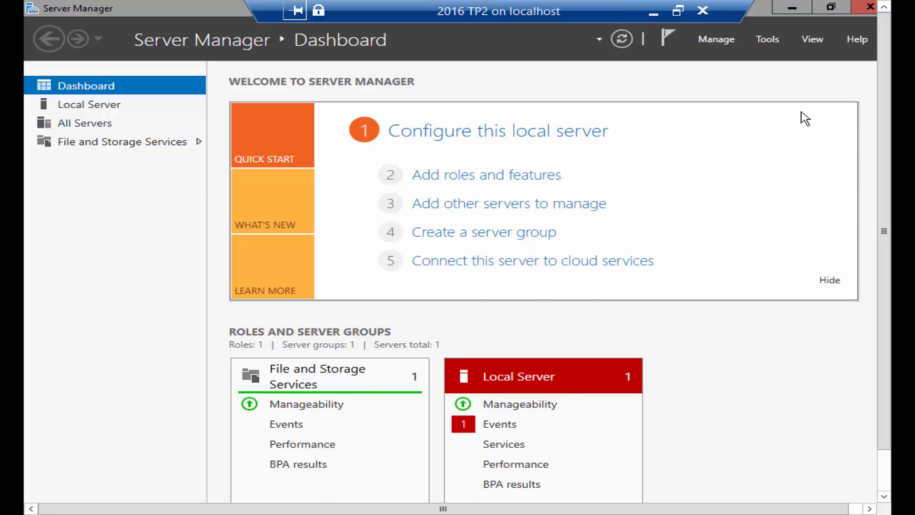
mouse_move(767, 39)
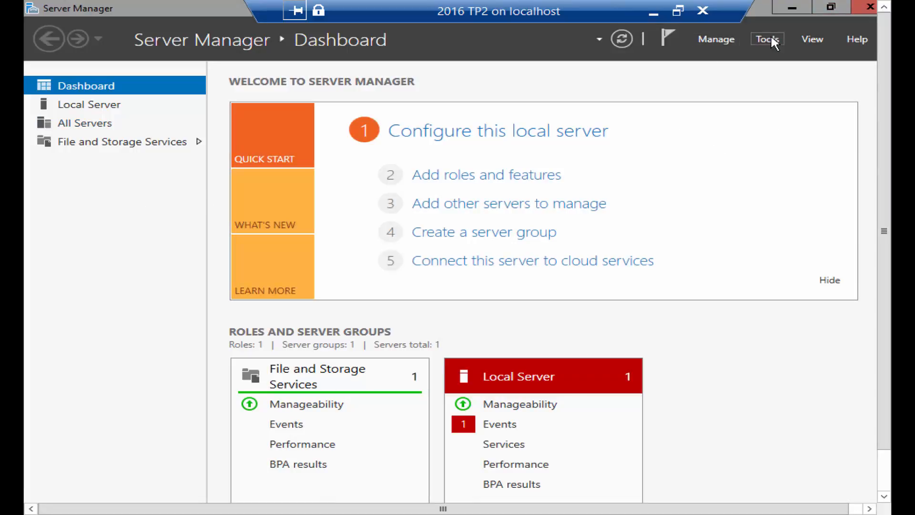
mouse_move(716, 40)
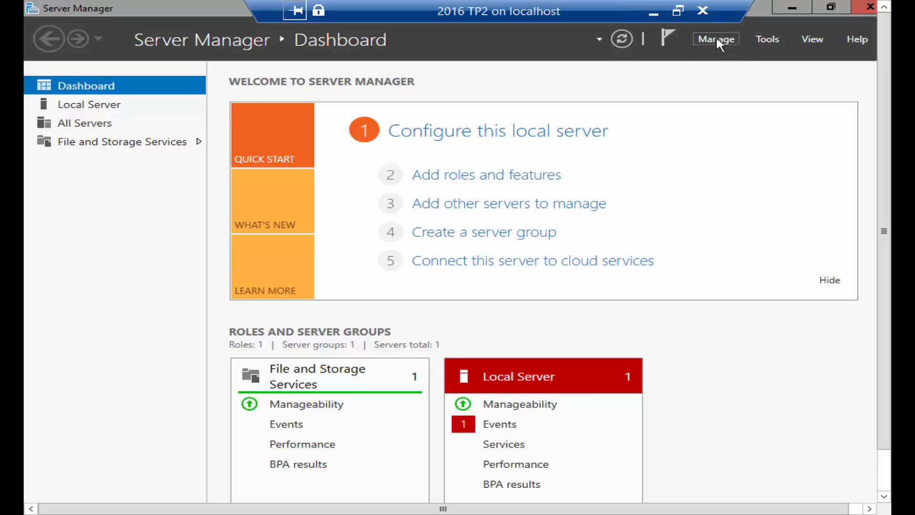
click(716, 39)
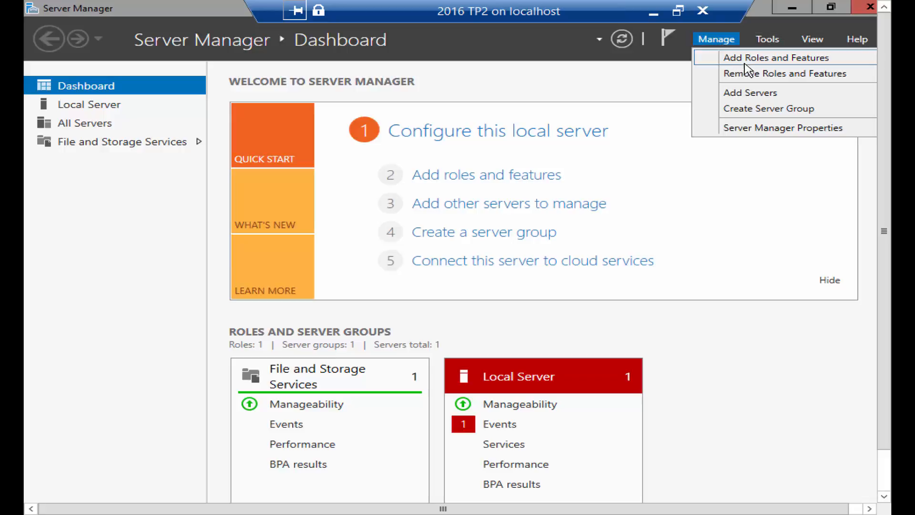
click(777, 57)
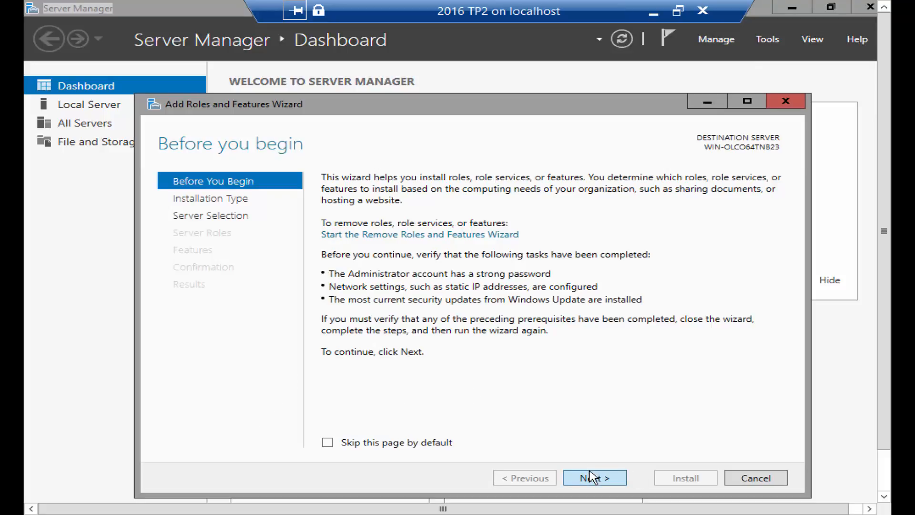
click(595, 478)
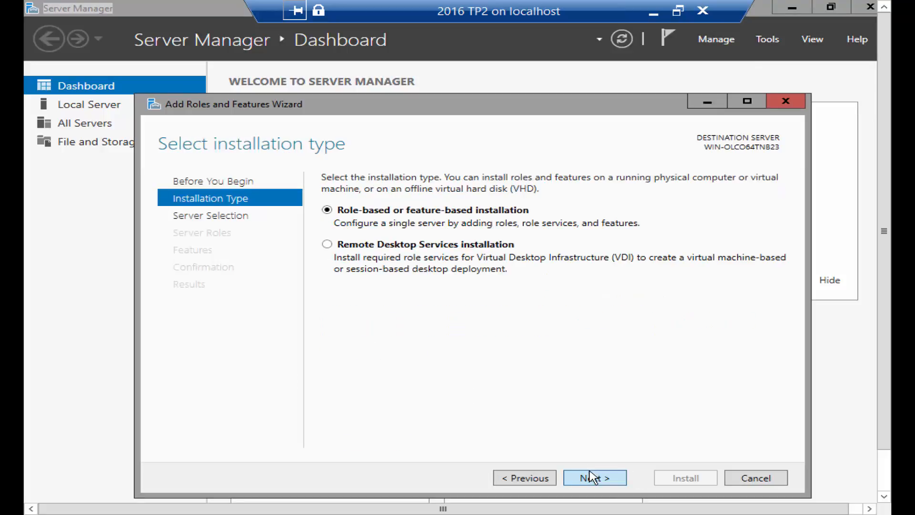
click(595, 478)
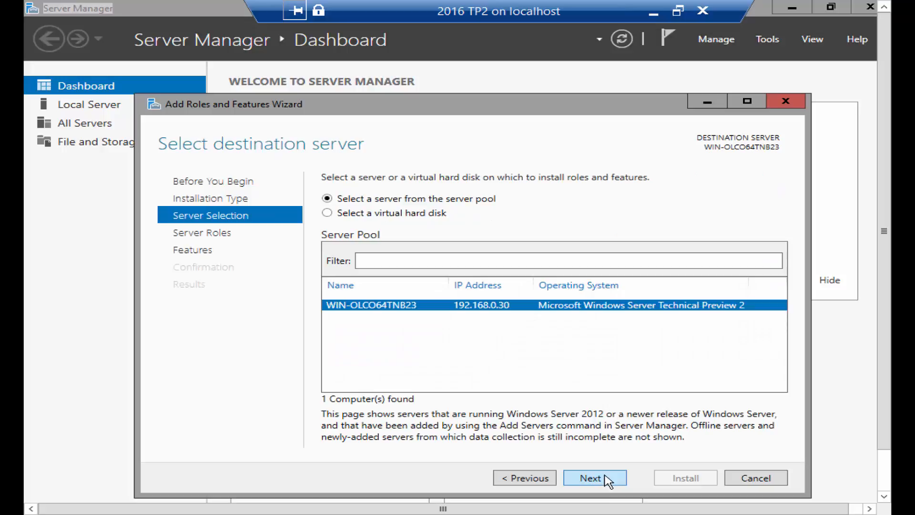
click(594, 478)
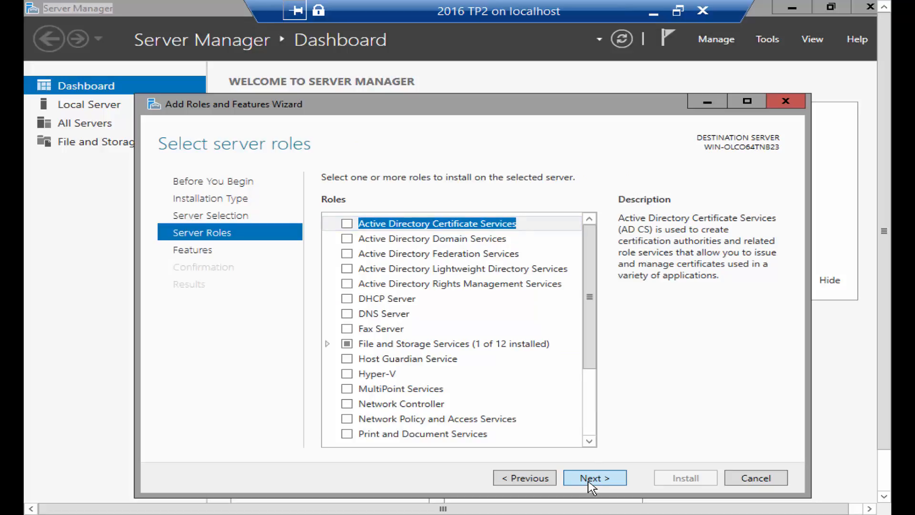
- Check Server Graphical Shell under User Interfaces and Infrastructure, reach confirmation, then cancel the wizard
click(595, 477)
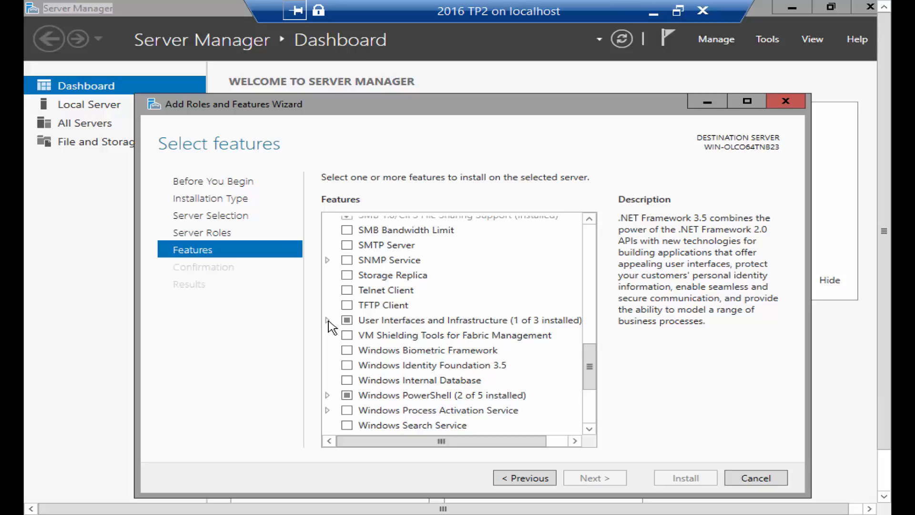
click(328, 319)
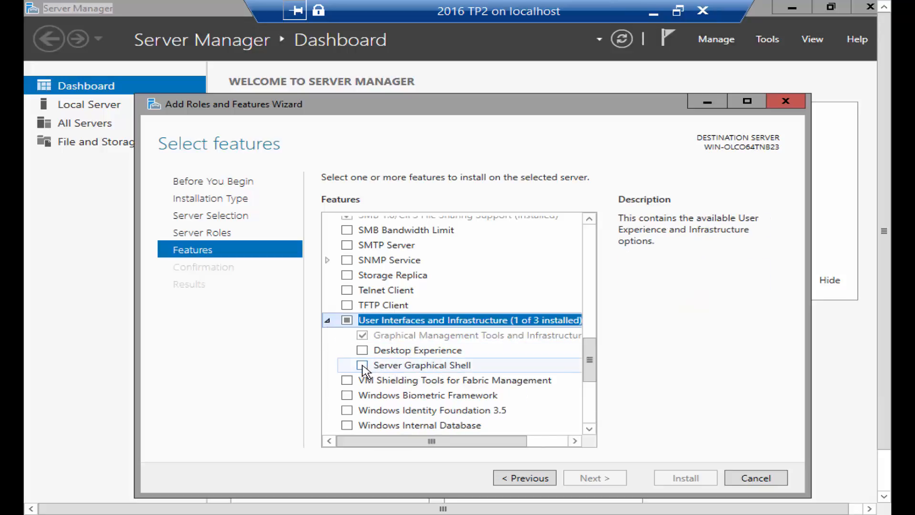
click(346, 364)
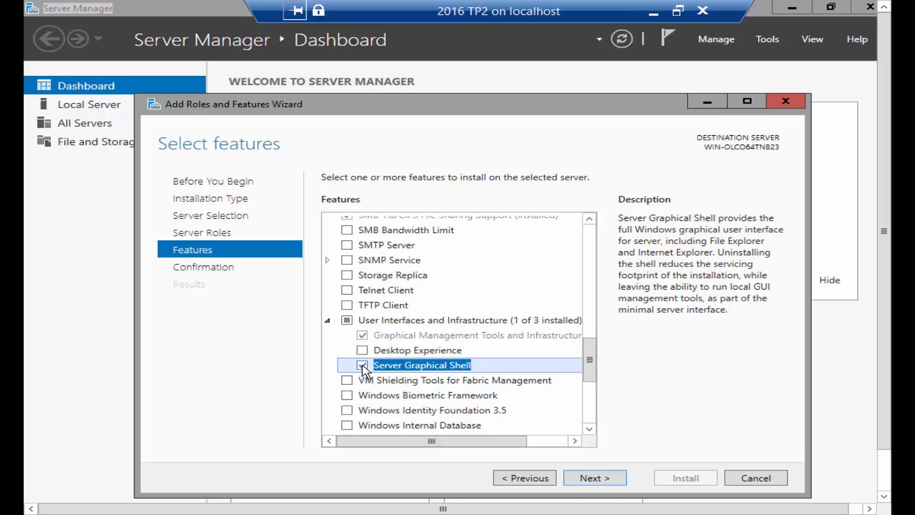
click(362, 364)
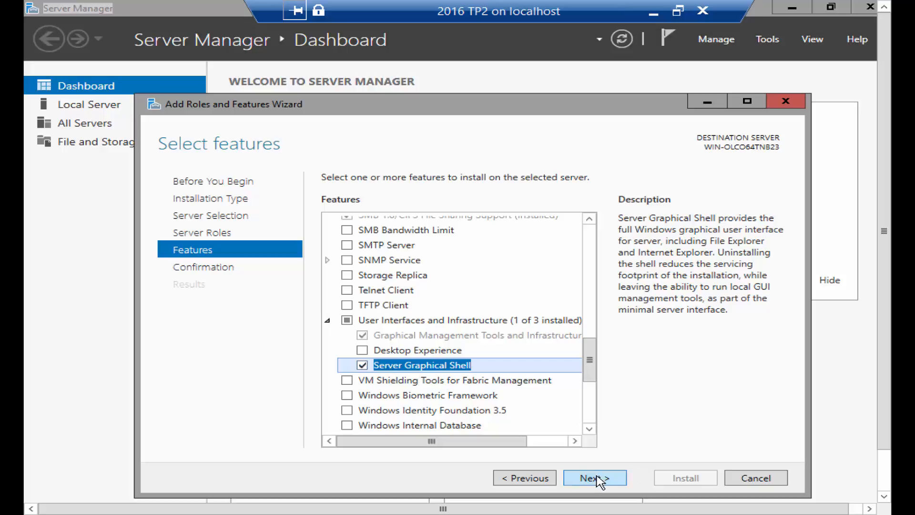
click(595, 478)
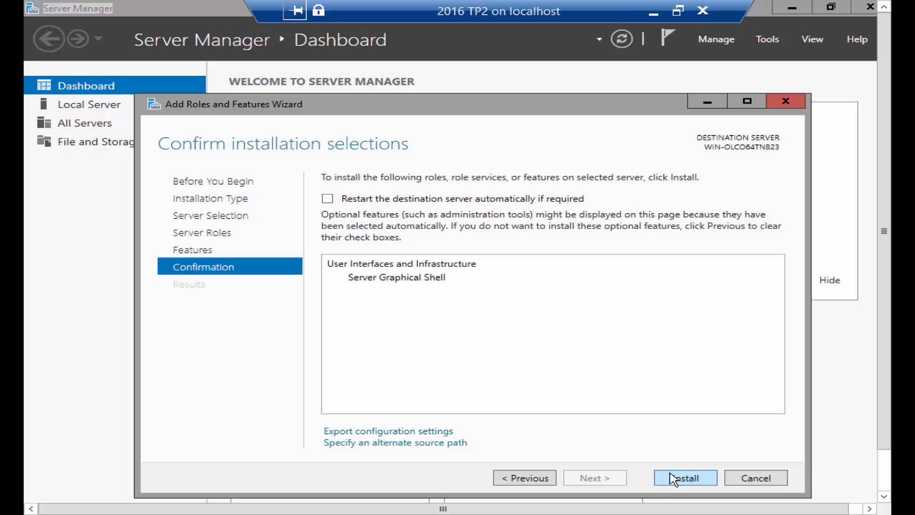
mouse_move(756, 477)
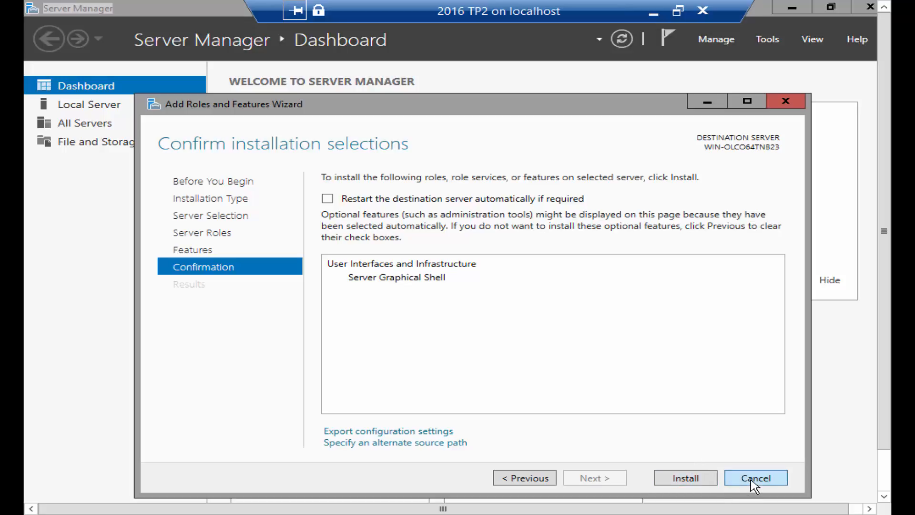
click(756, 477)
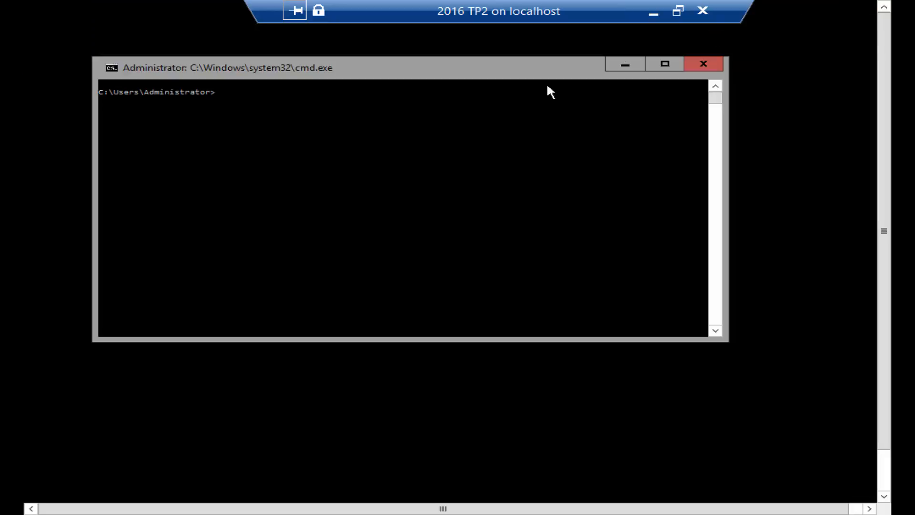
- Launch PowerShell from the administrator Command Prompt and begin typing the install command
click(247, 144)
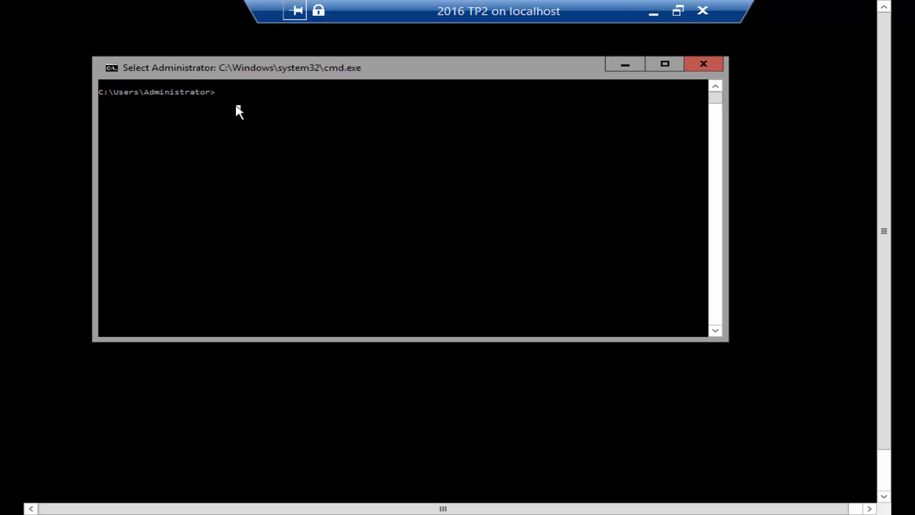
text(pow)
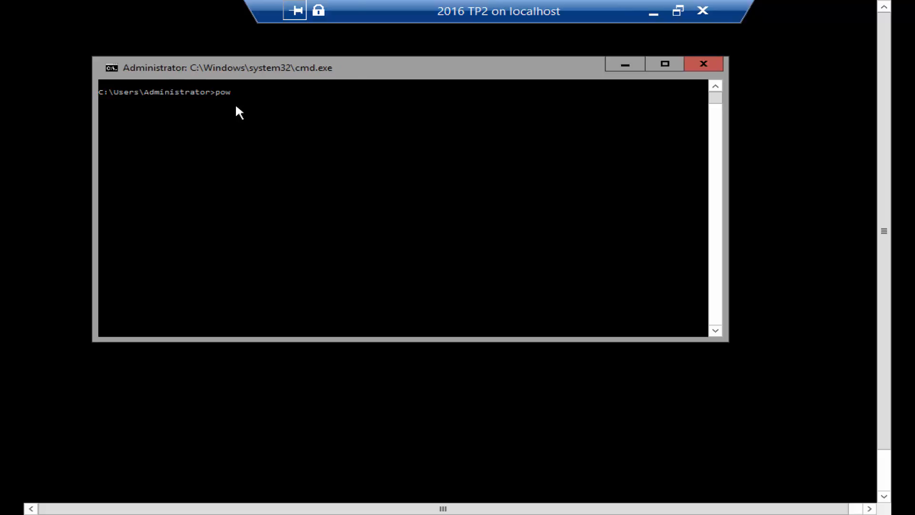
text(er)
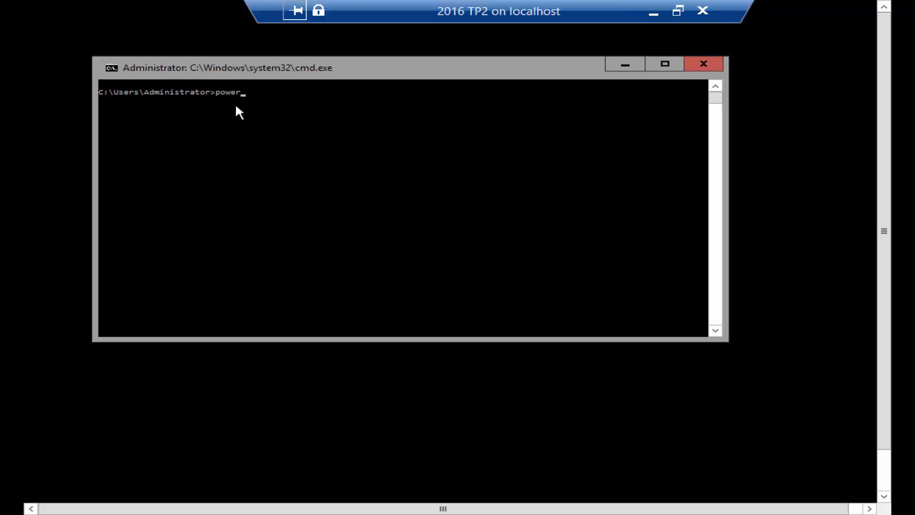
text(shell)
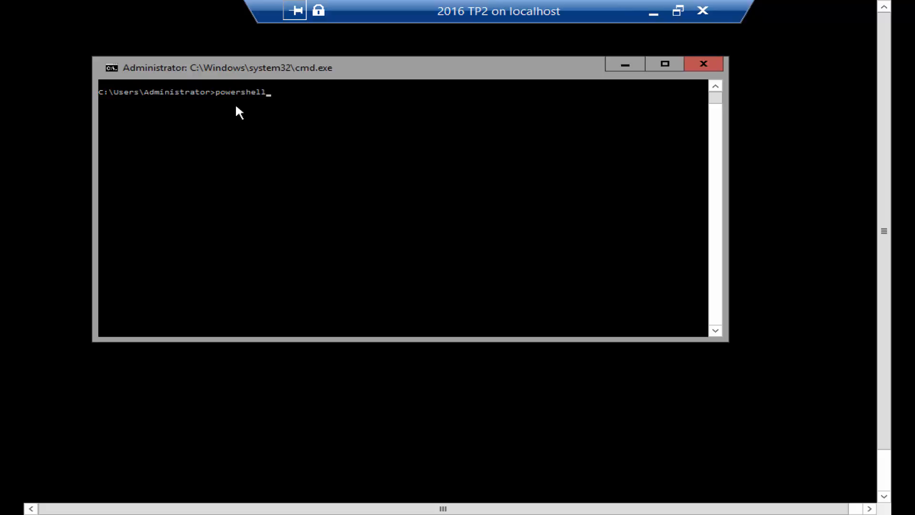
key(Return)
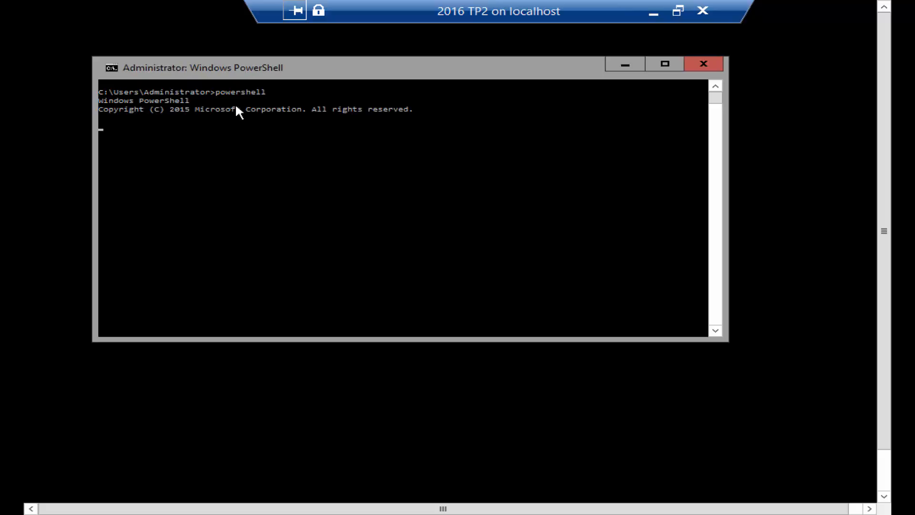
key(Return)
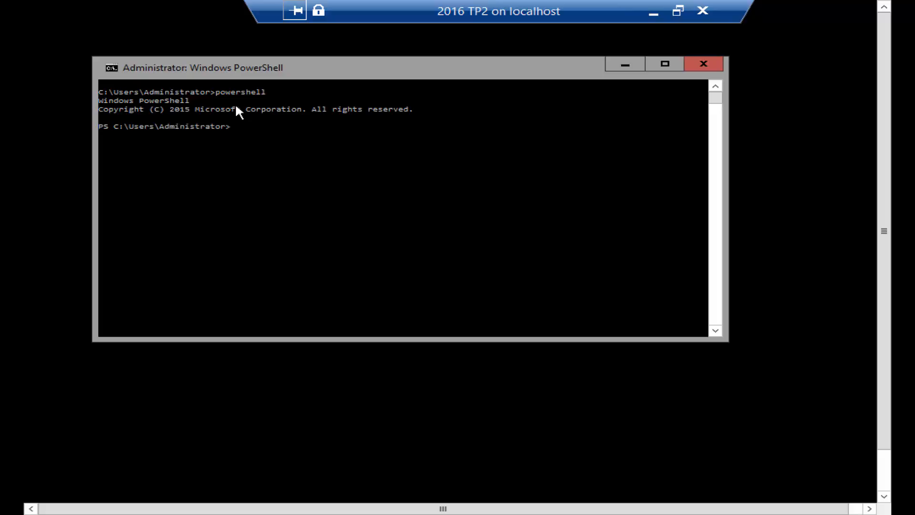
text(install)
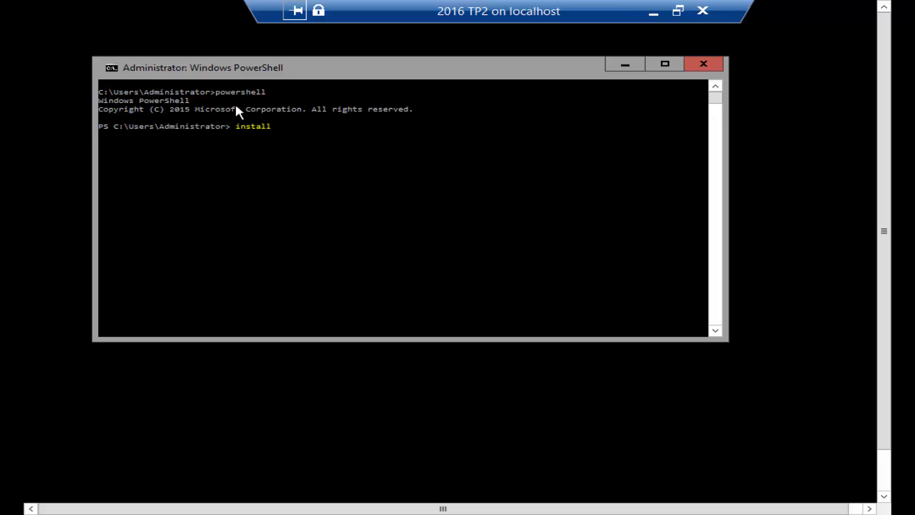
- Run 'install-windowsfeature server-gui-shell -restart' to install the graphical shell and reboot
text(-windows)
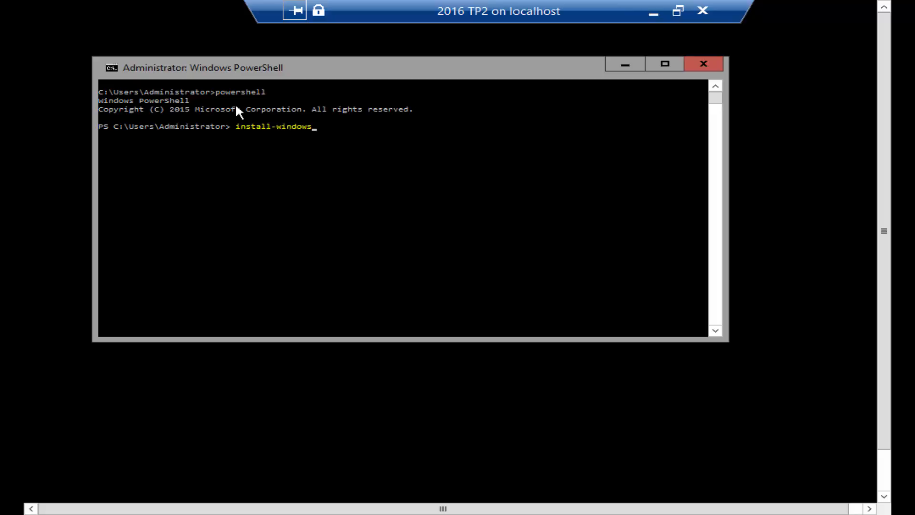
text(fe)
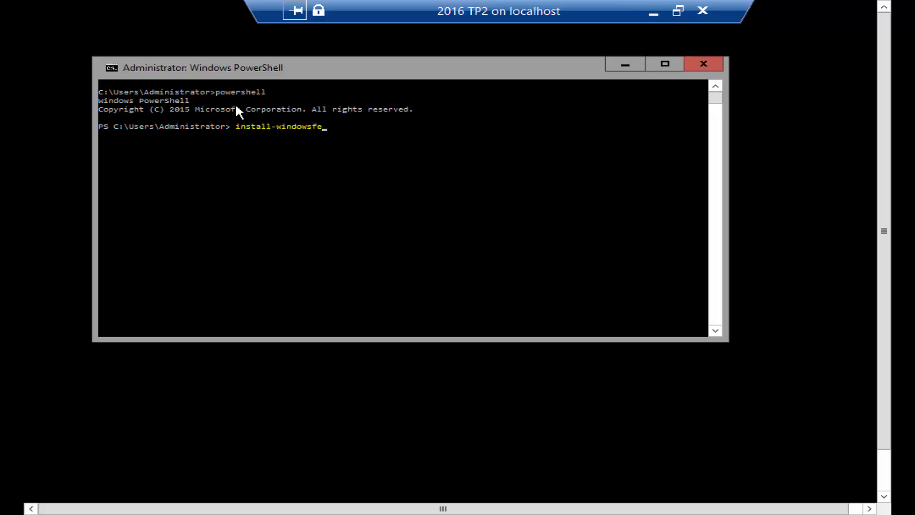
text(ature)
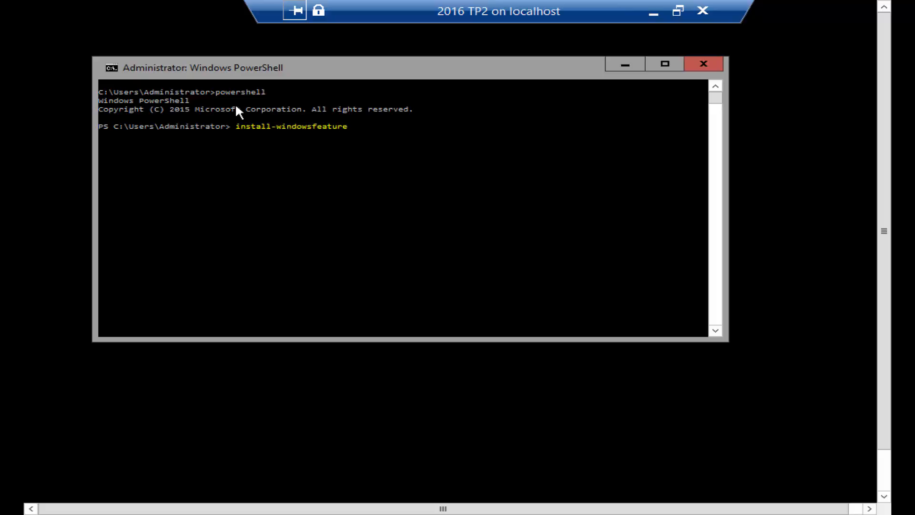
text(ser)
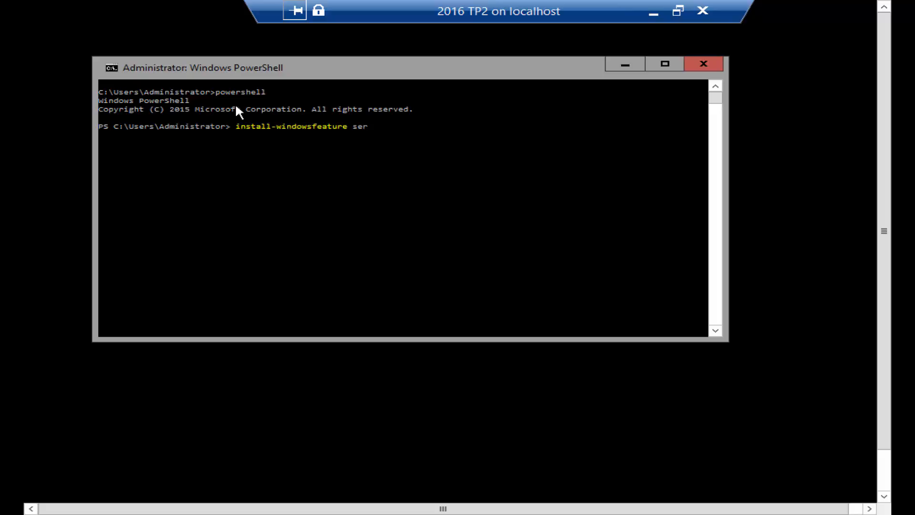
text(ver-gu)
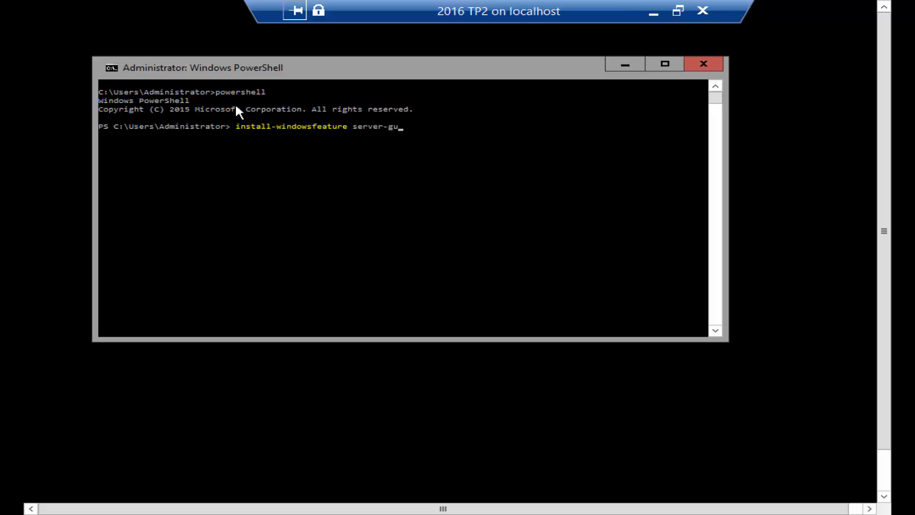
text(i-she)
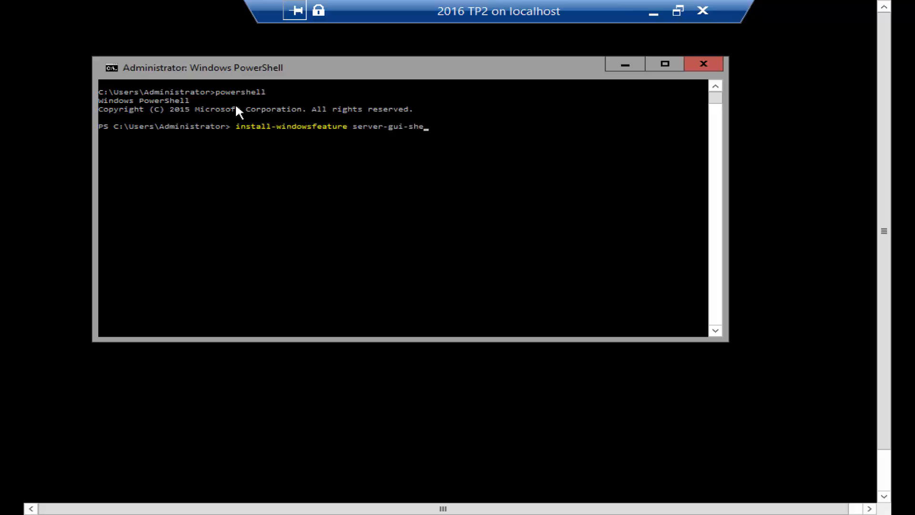
text(ll)
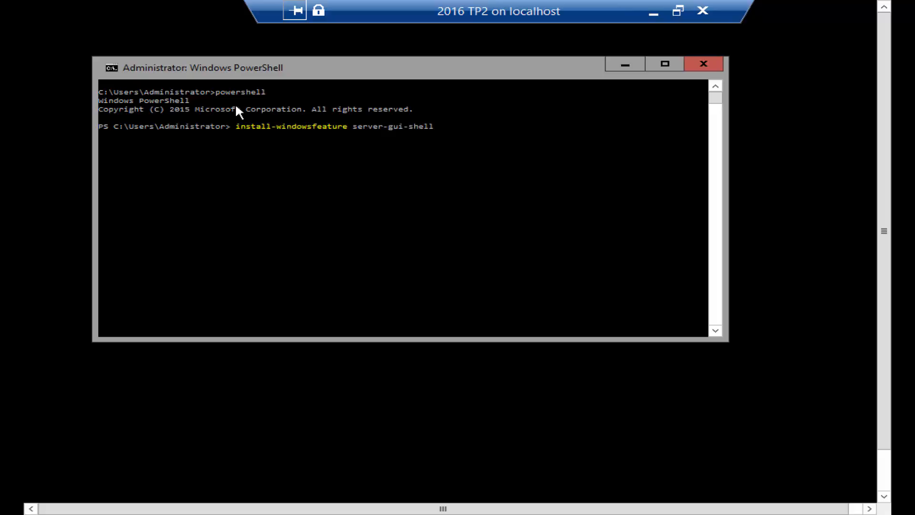
text(-r)
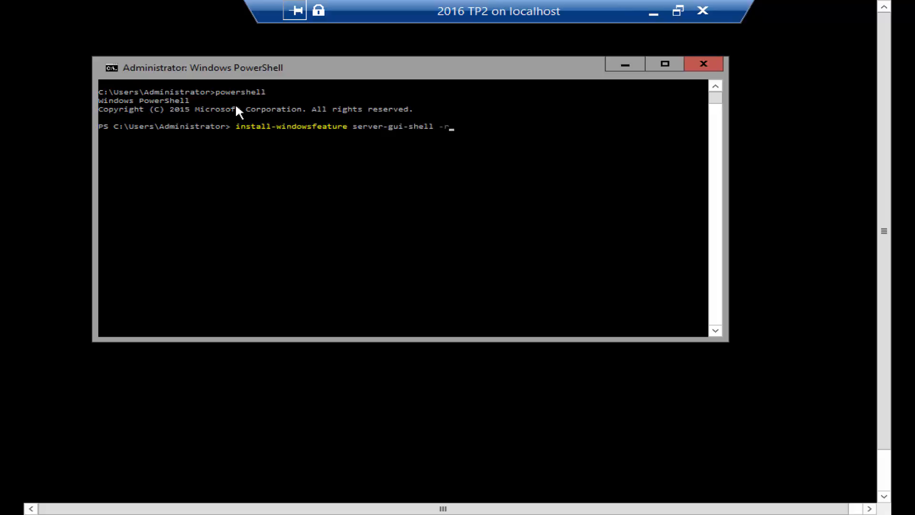
text(est)
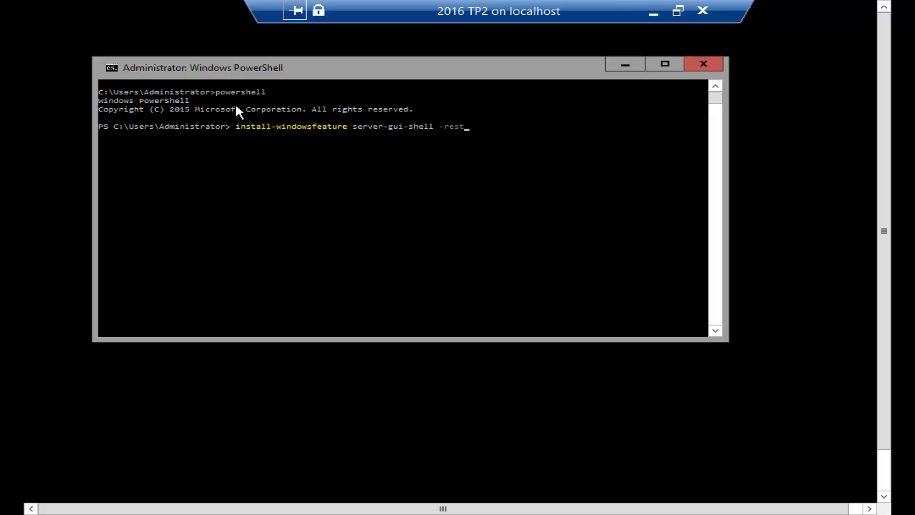
text(art)
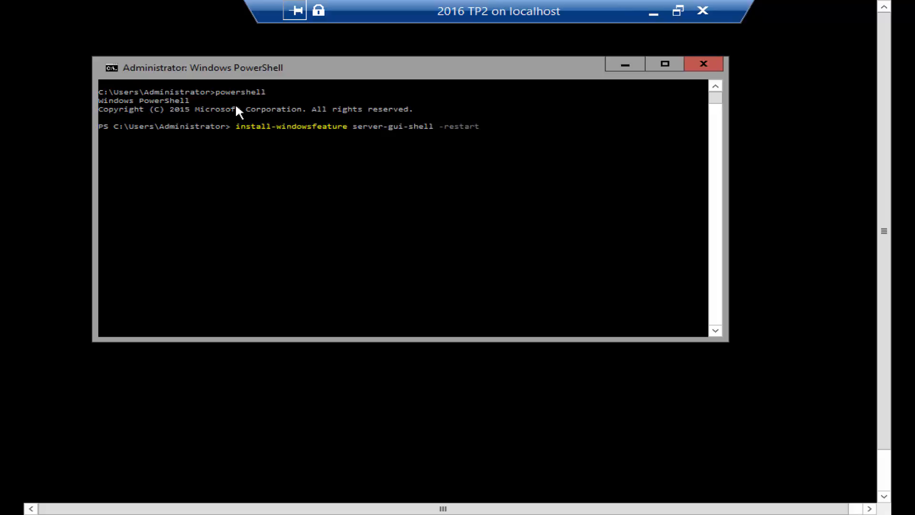
key(Return)
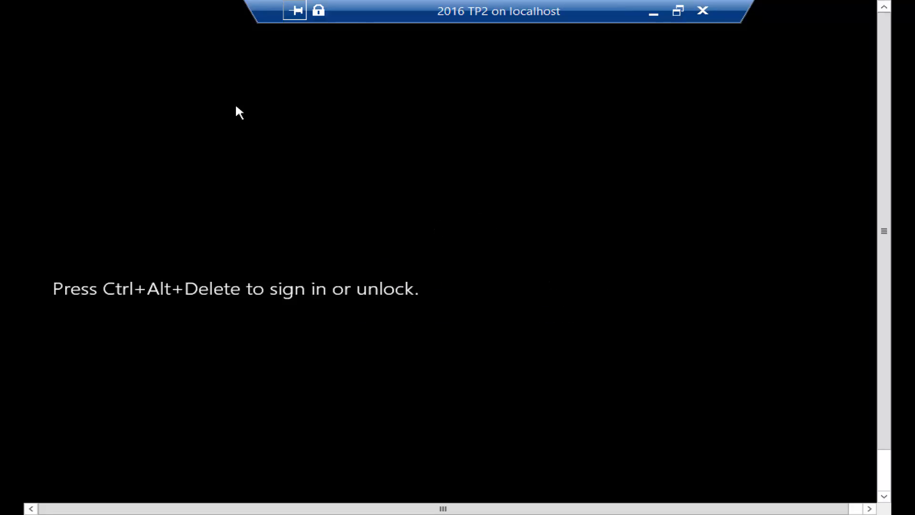
- Press Ctrl+Alt+Delete and enter the Administrator password to sign in
key(ctrl+alt+delete)
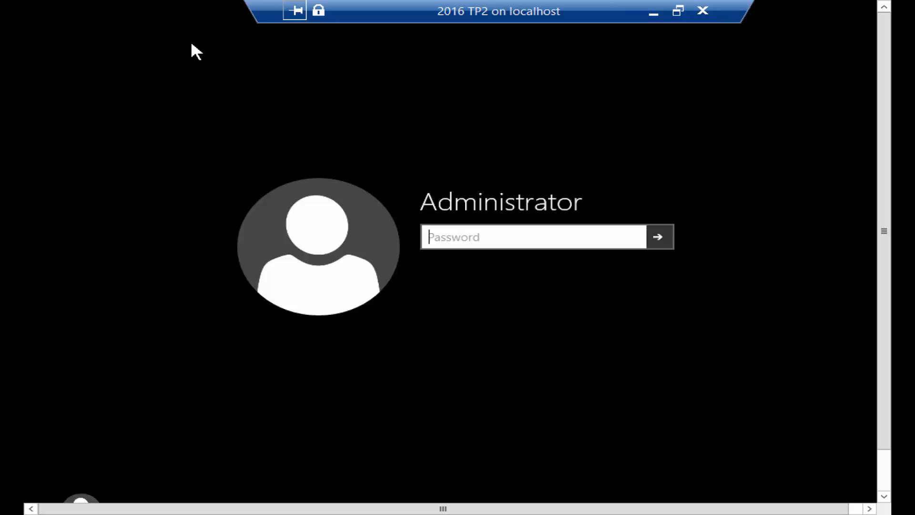
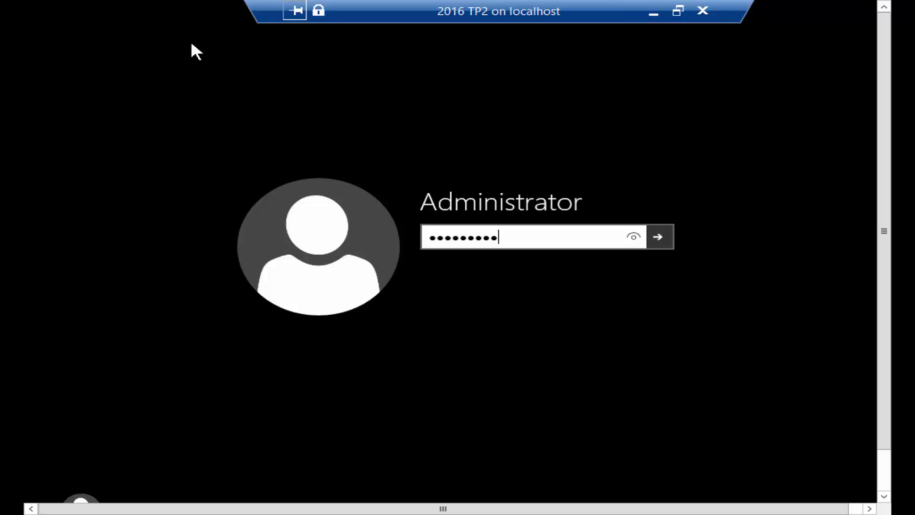
click(658, 236)
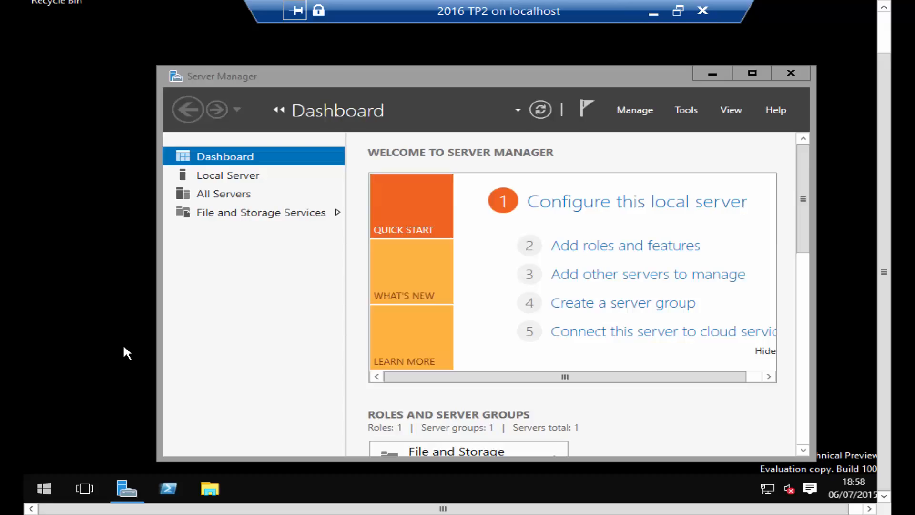
mouse_move(299, 429)
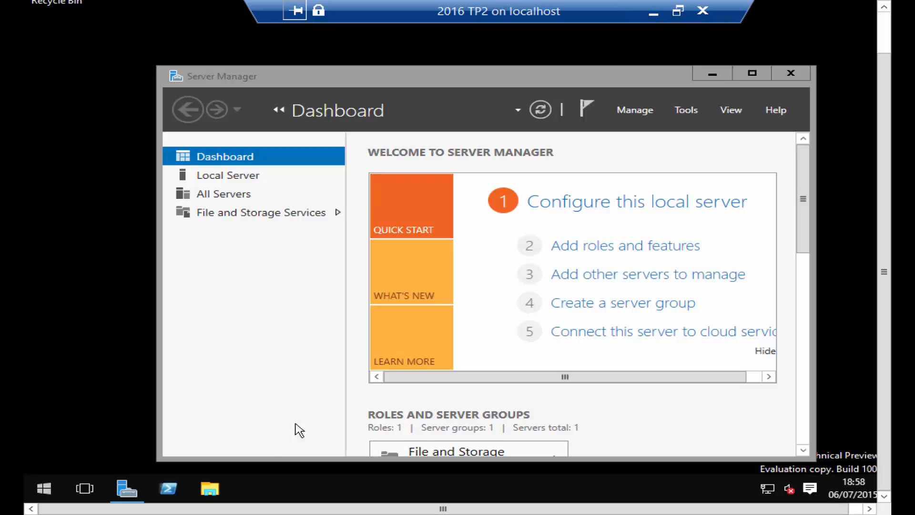
mouse_move(184, 497)
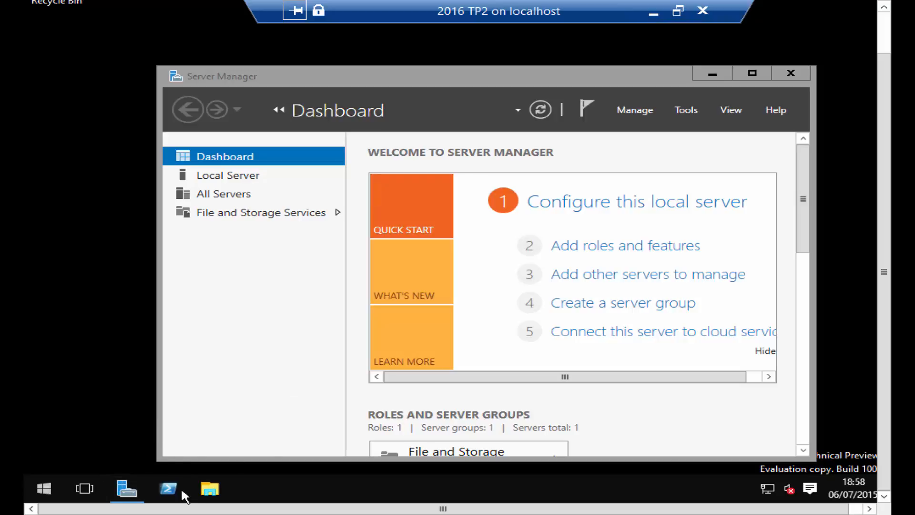
mouse_move(94, 315)
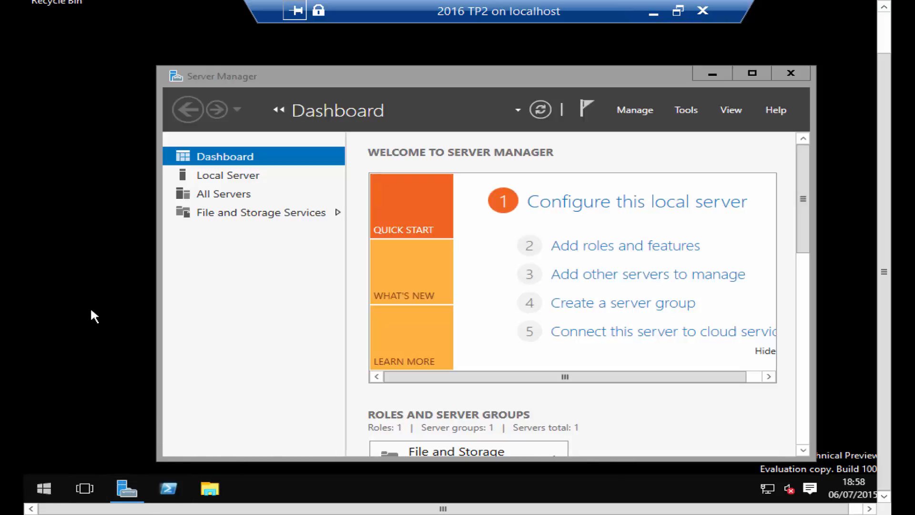